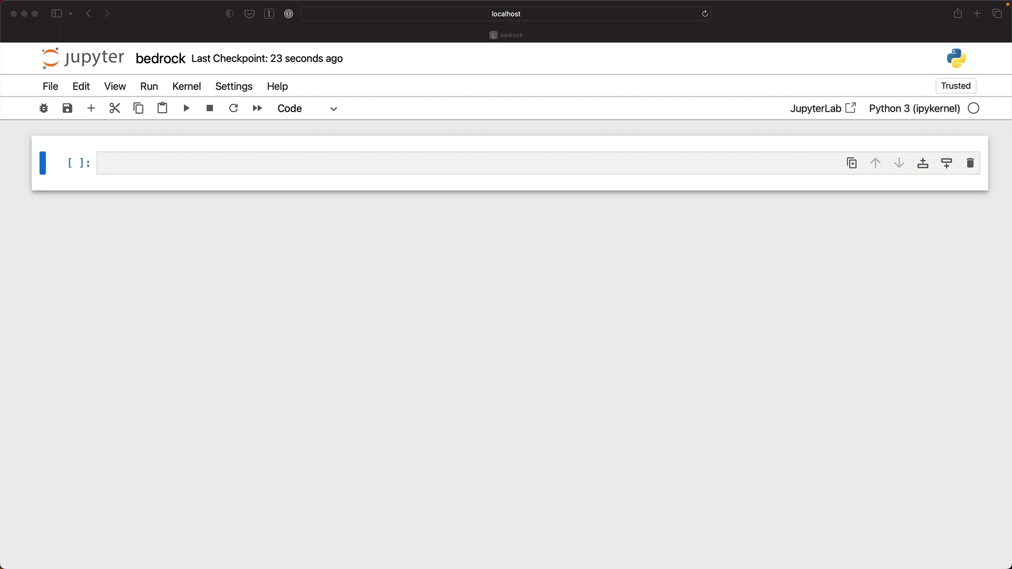
mouse_move(117, 166)
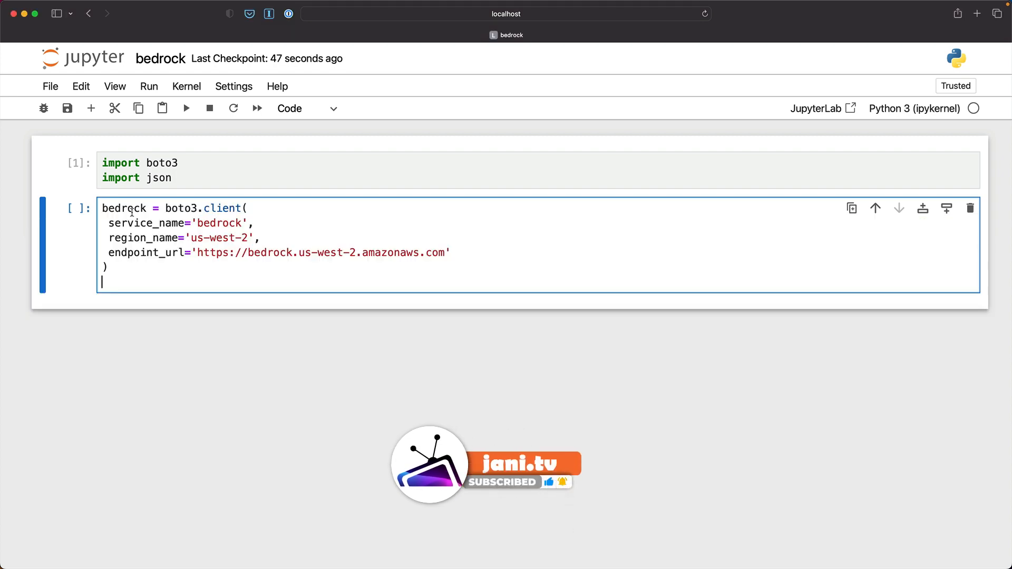
- Run the cell creating the boto3 Bedrock client for us-west-2
key(shift+enter)
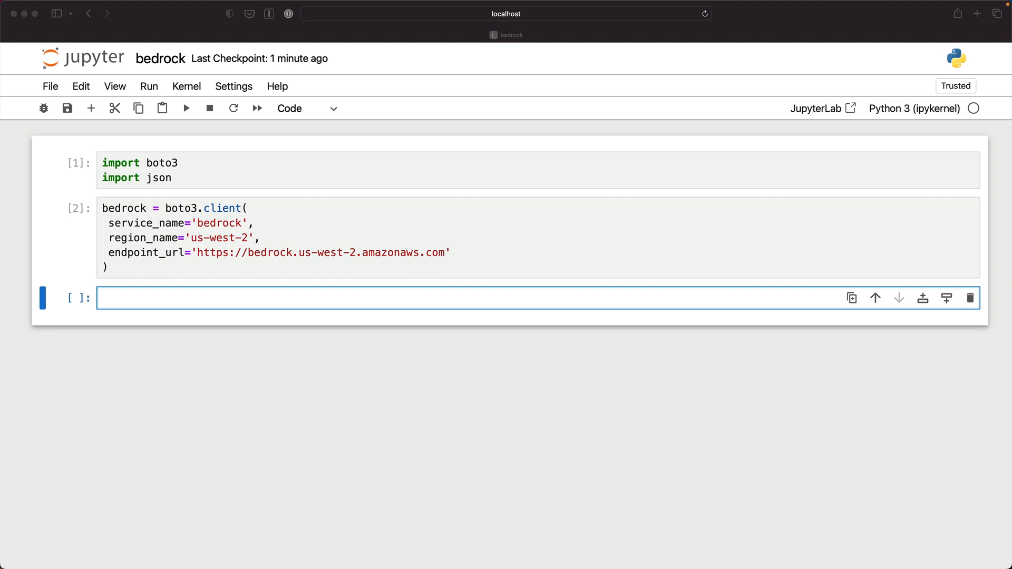
- Call list_foundation_models in a new cell and scroll through the returned model summaries
click(193, 298)
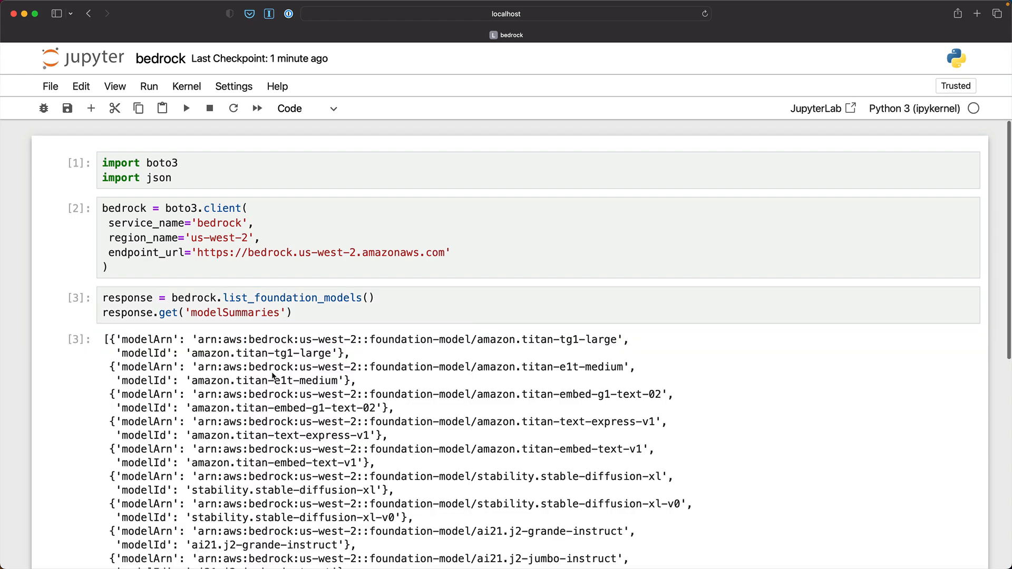
scroll(down, 3)
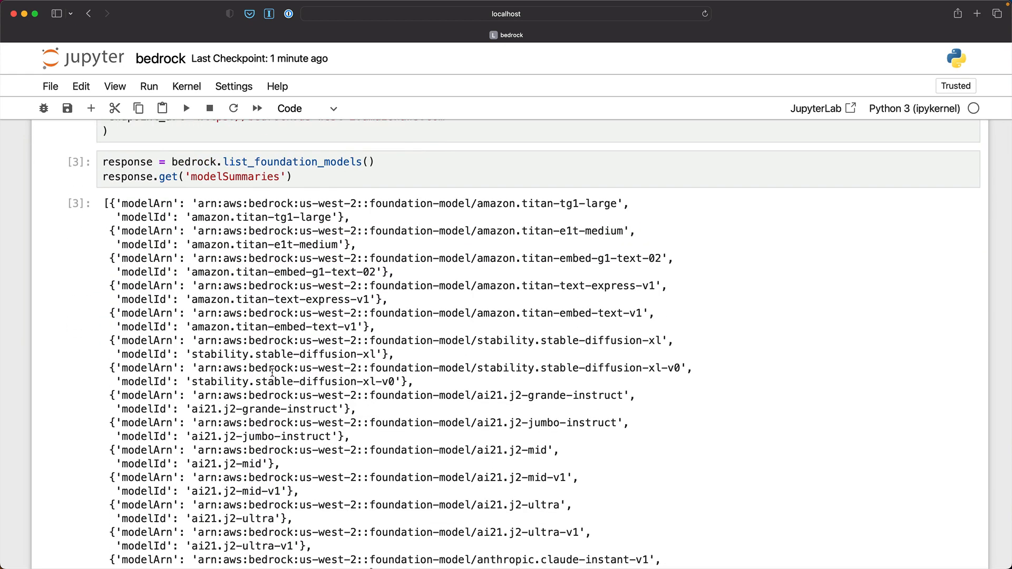
scroll(down, 3)
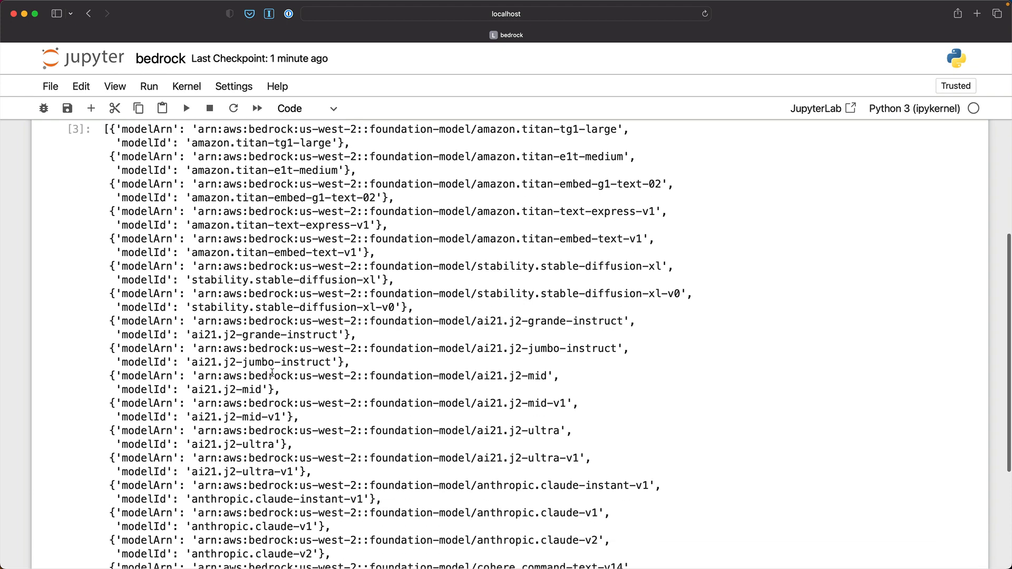
scroll(down, 3)
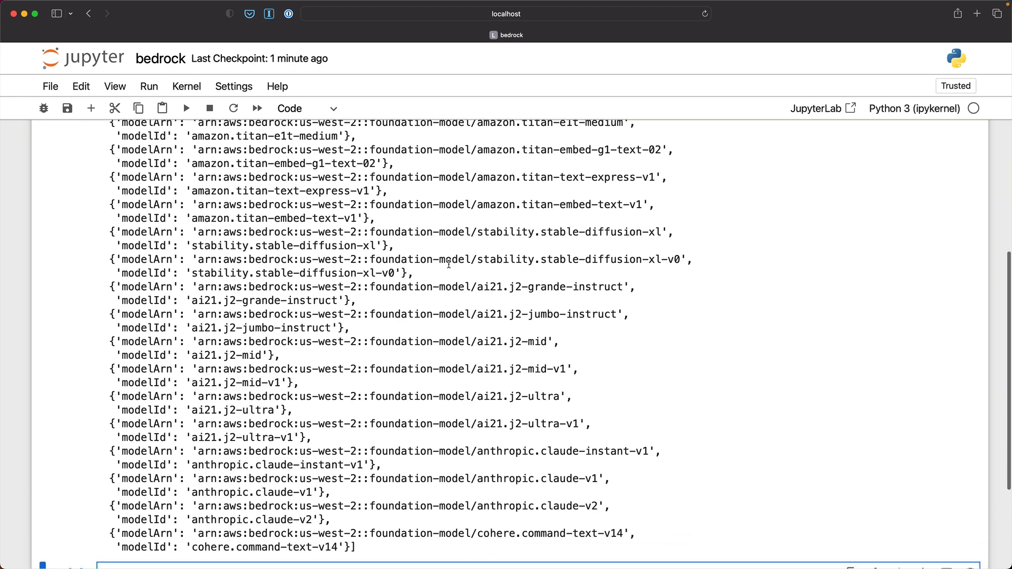
scroll(down, 3)
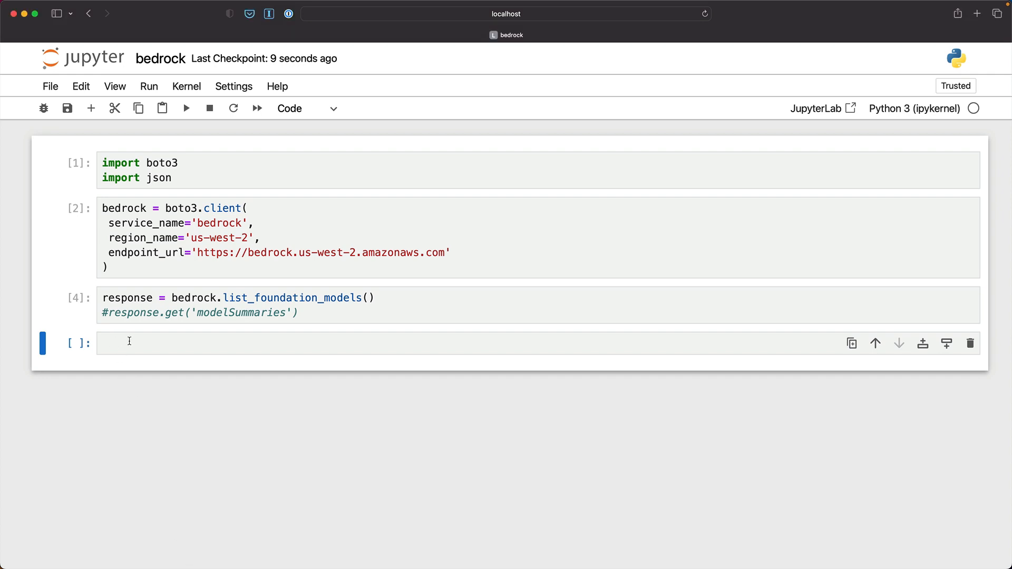
- Define config with maxTokenCount 1000, empty stopSequences, temperature 0.1, topP 1, and run it
text(config={)
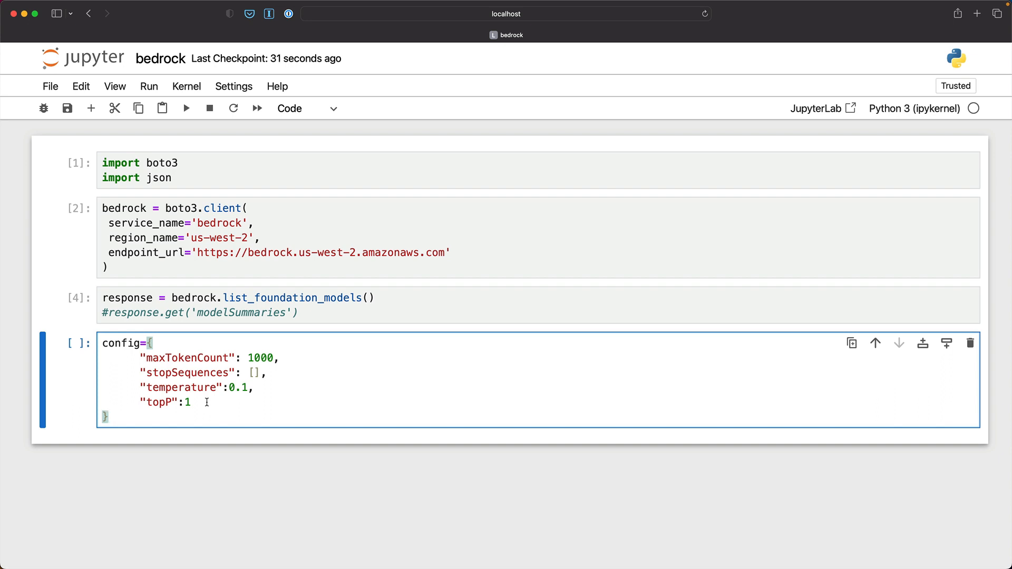
click(109, 416)
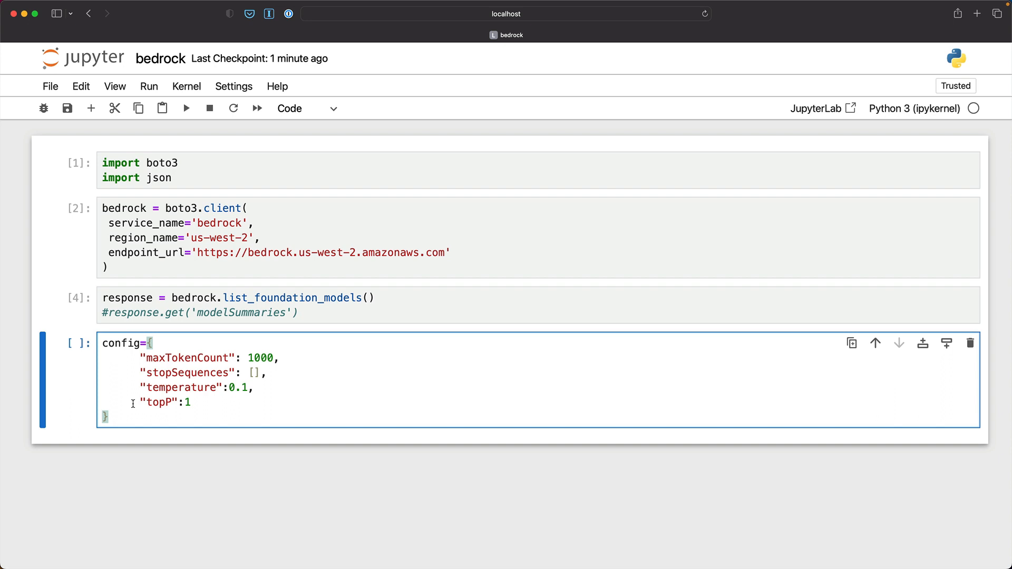
key(shift+enter)
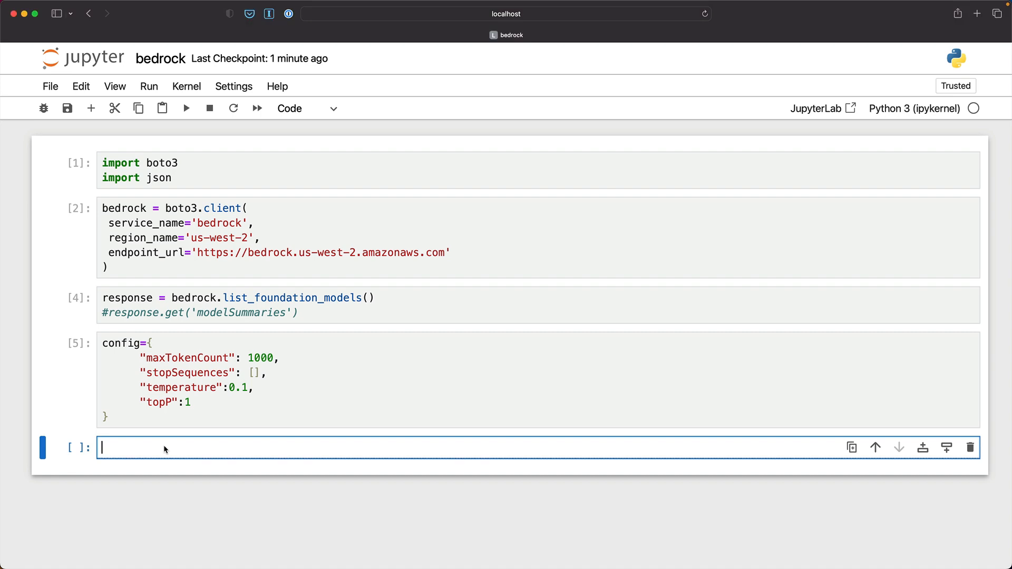
- Set prompt 'Write a tagline for a bicyle shop', invoke titan-tg1-large, then parse the response body
text(prompt="Write a tagline for a bicyle shop")
text(body = json.dumps({'inputText': prompt,'textGenerationConfig':config}))
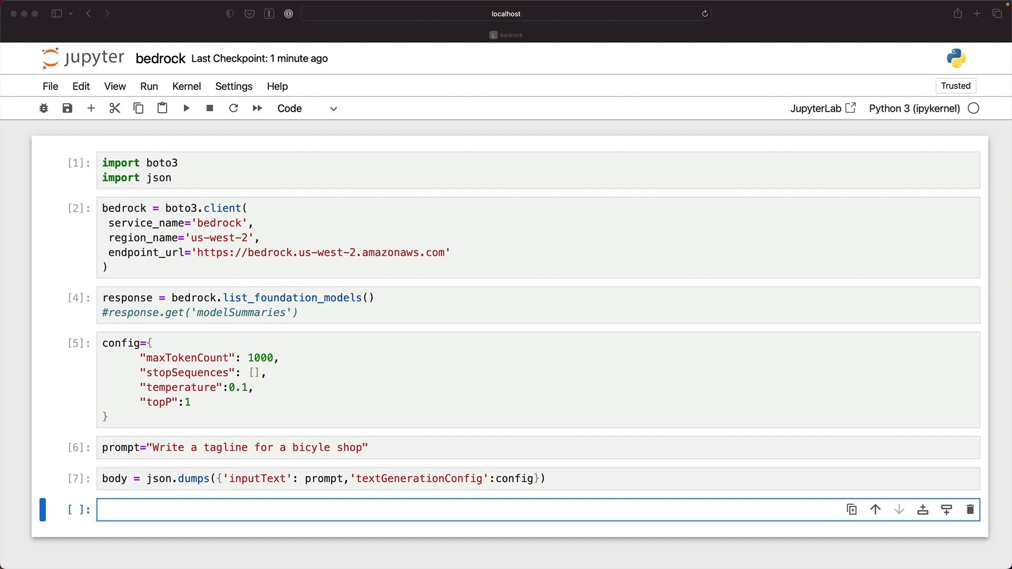
mouse_move(130, 512)
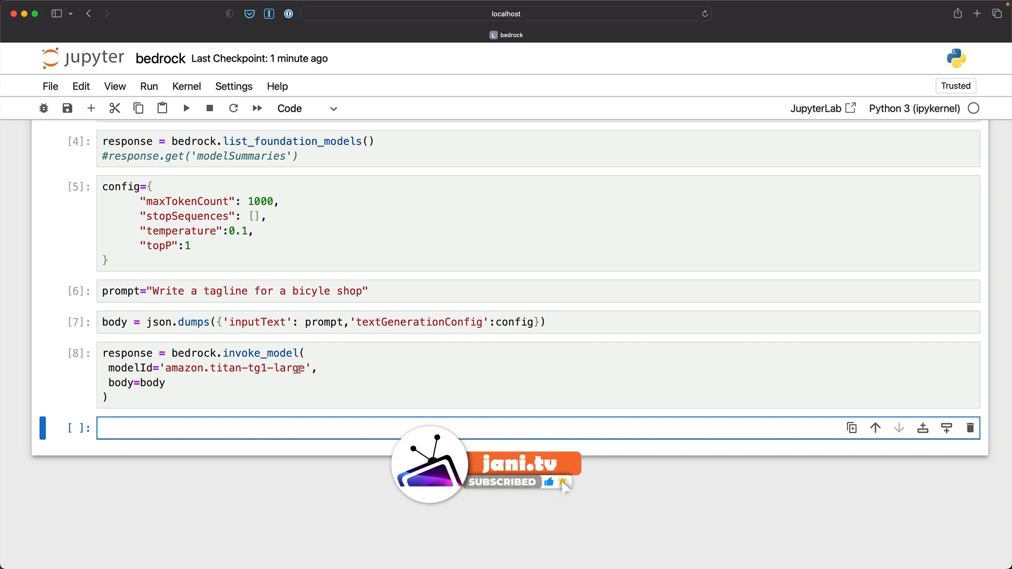
mouse_move(204, 341)
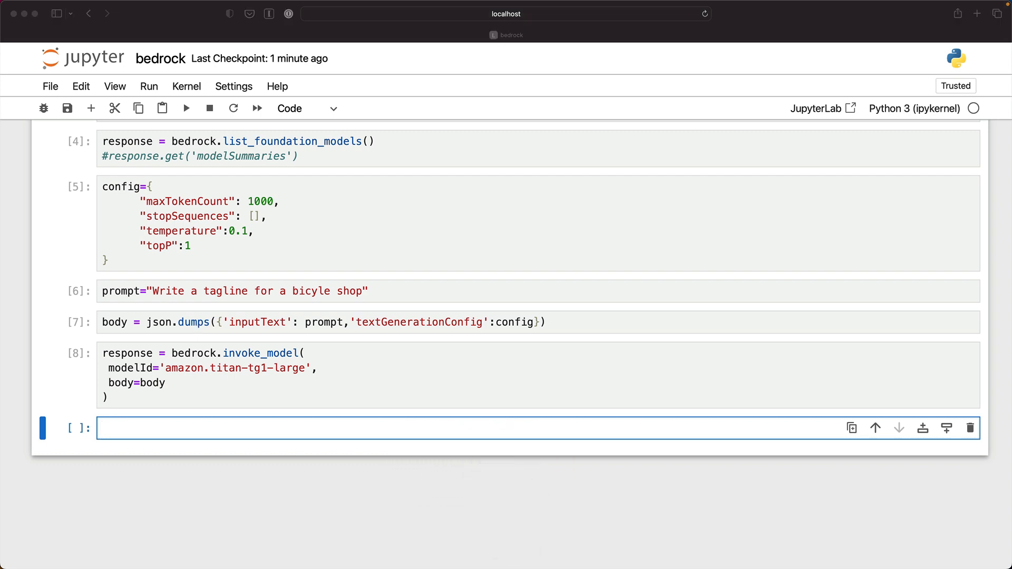
mouse_move(135, 410)
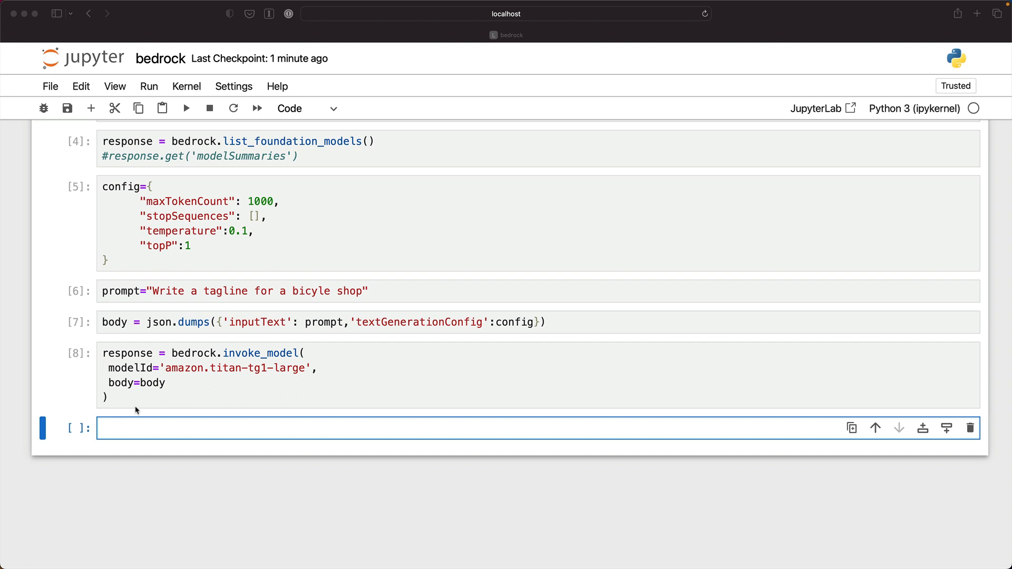
text(response_body = json.loads(response.get('body').read()))
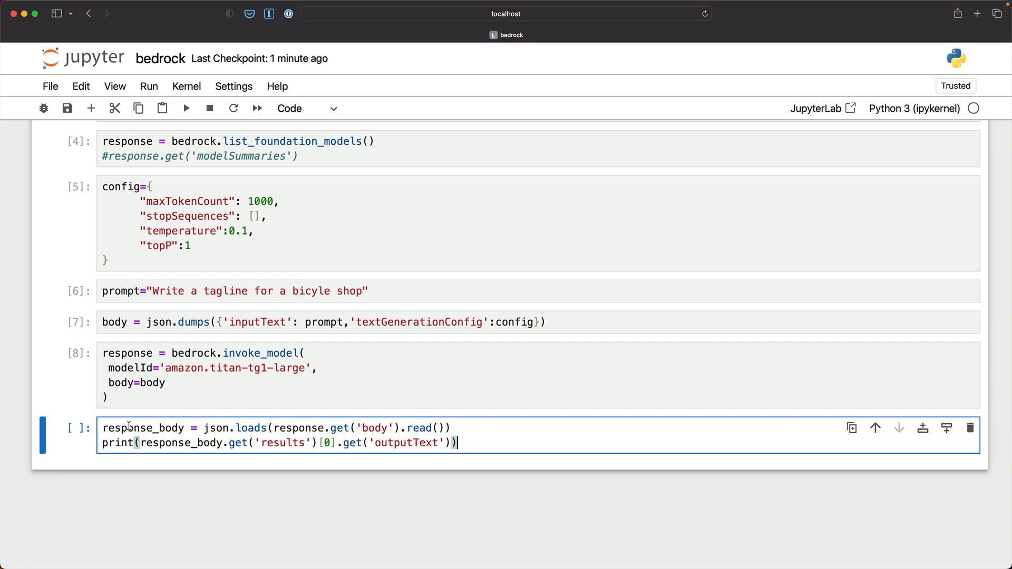